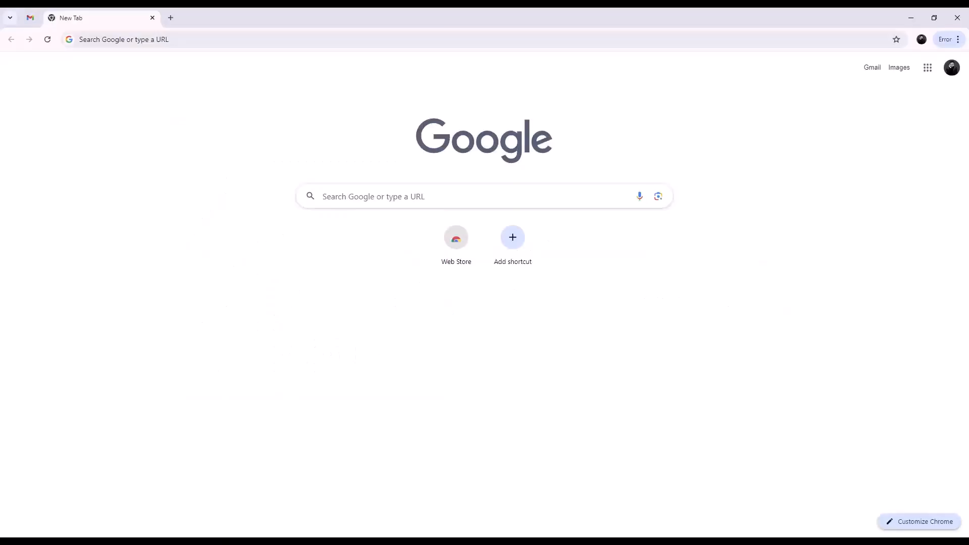
pyautogui.moveTo(187, 70)
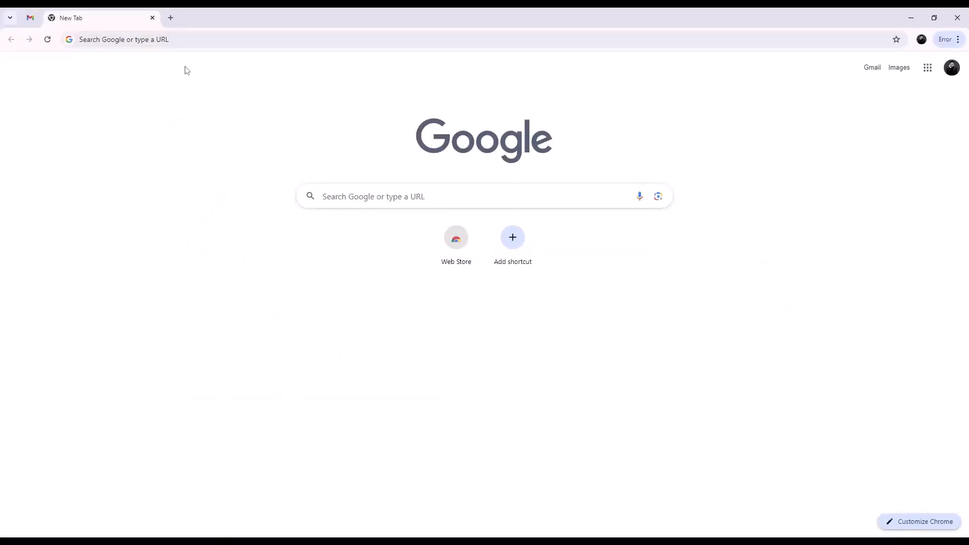
# - Run a Google search for 'rhino 3d' from the Chrome address bar suggestion
pyautogui.write('rhino 8 logo png')
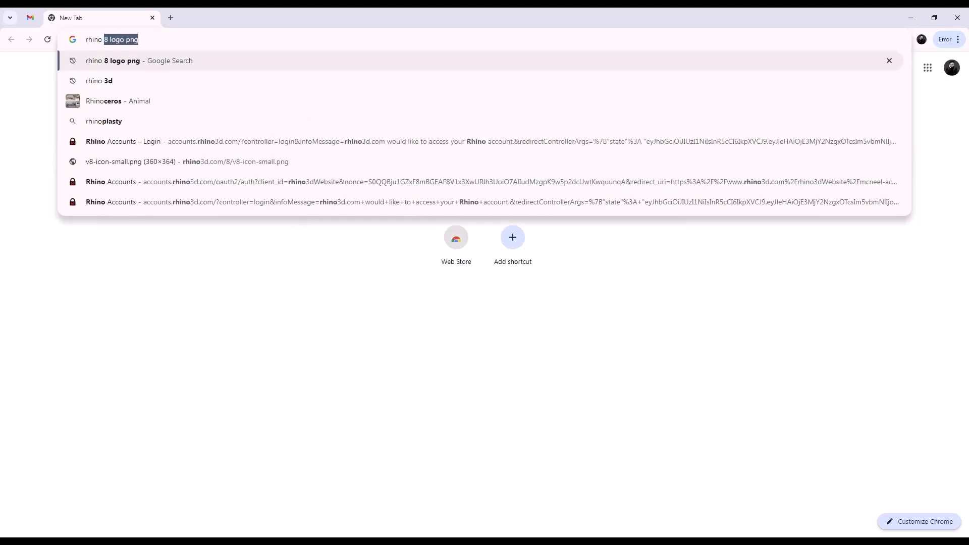
pyautogui.click(98, 81)
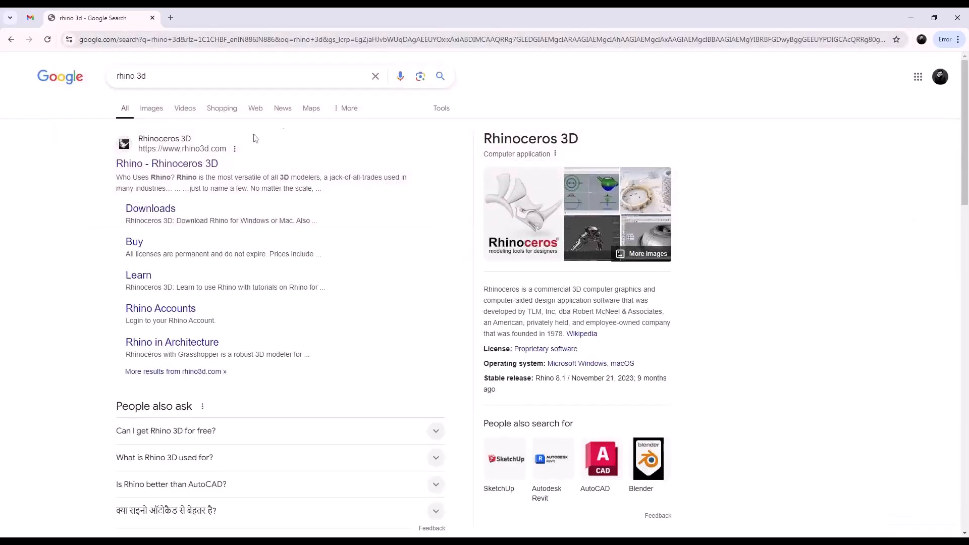
# - Open the Rhinoceros 3D website and go to its sign-in page
pyautogui.click(168, 163)
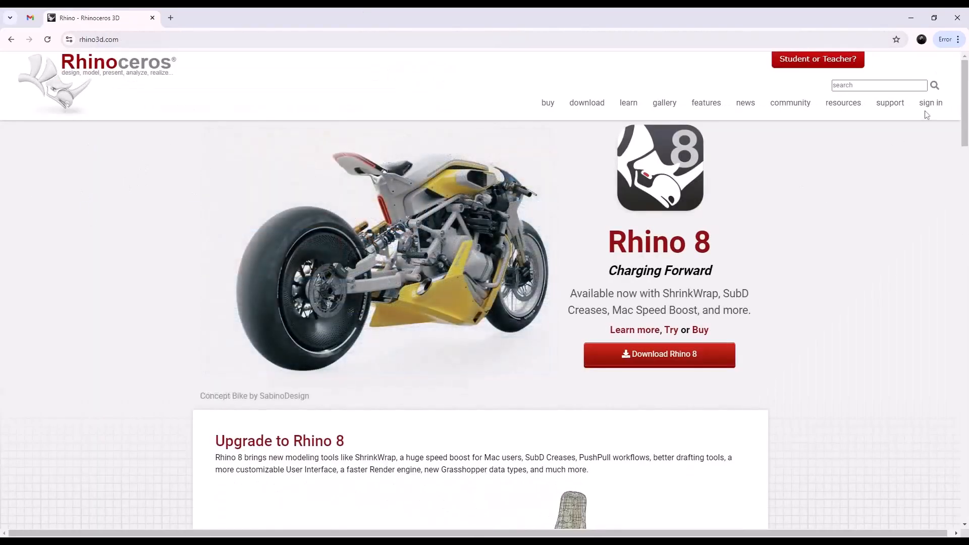
pyautogui.click(930, 102)
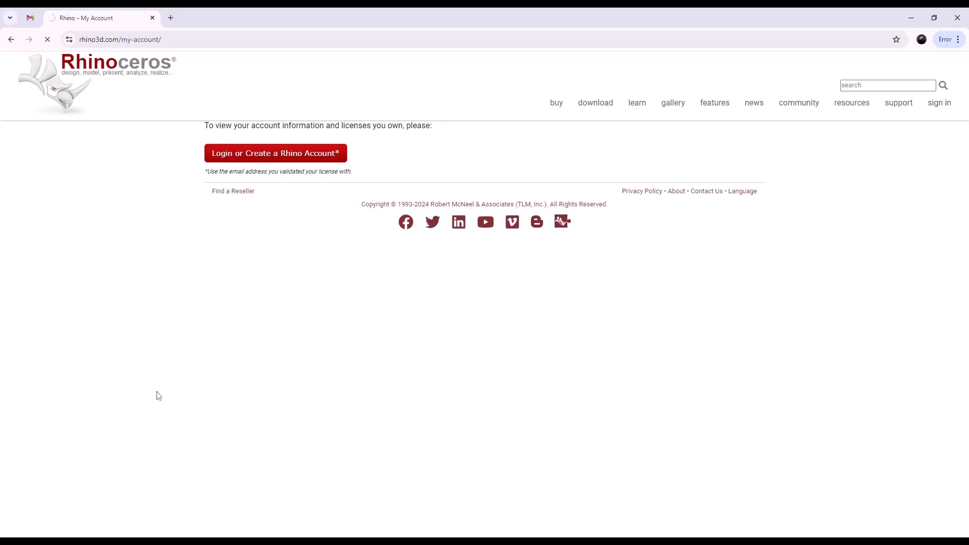
# - Log in to Rhino Accounts using Continue with Google and the chosen Google account
pyautogui.click(275, 153)
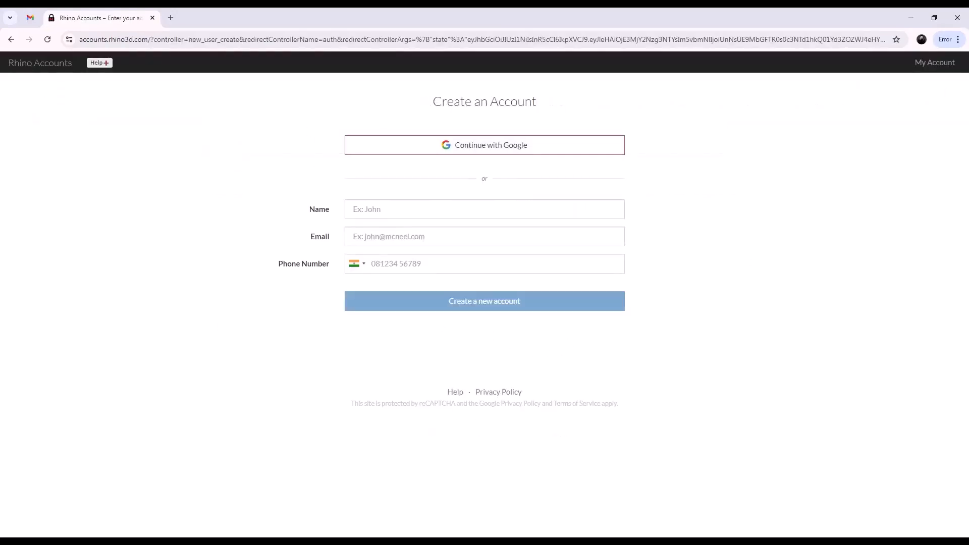
pyautogui.moveTo(590, 145)
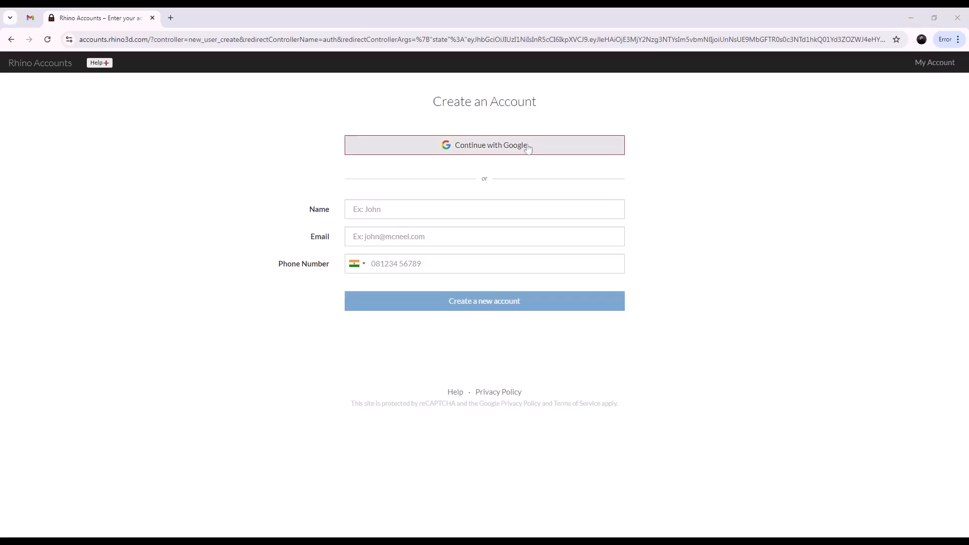
pyautogui.moveTo(251, 35)
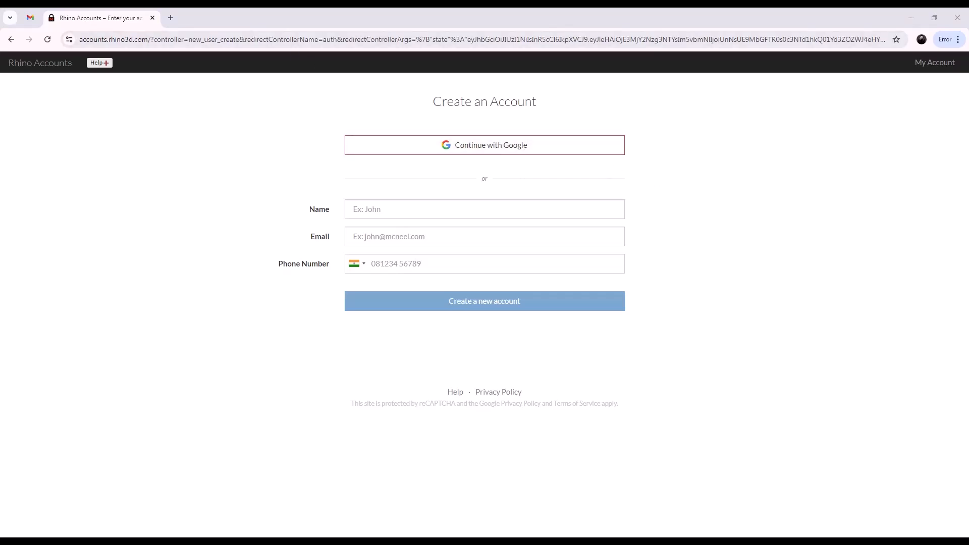
pyautogui.click(484, 301)
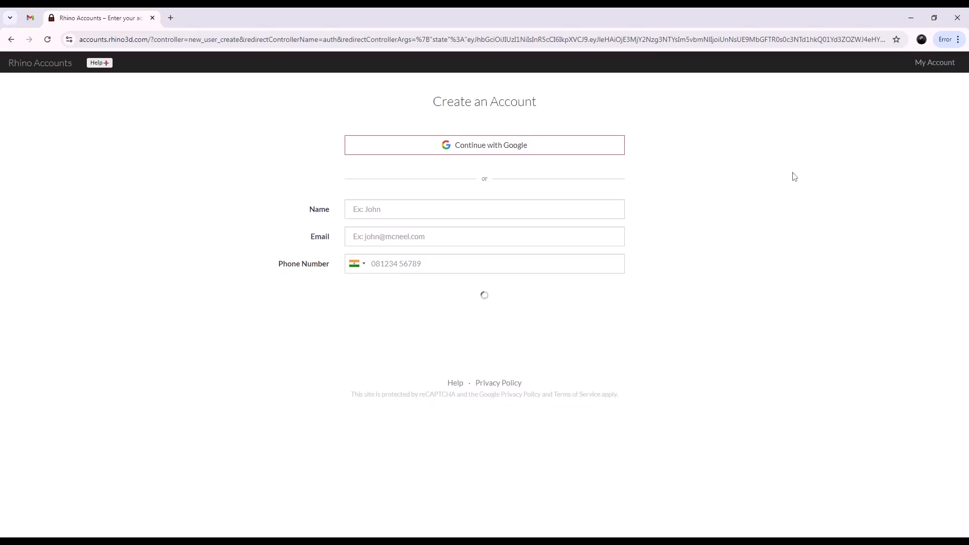
pyautogui.click(484, 145)
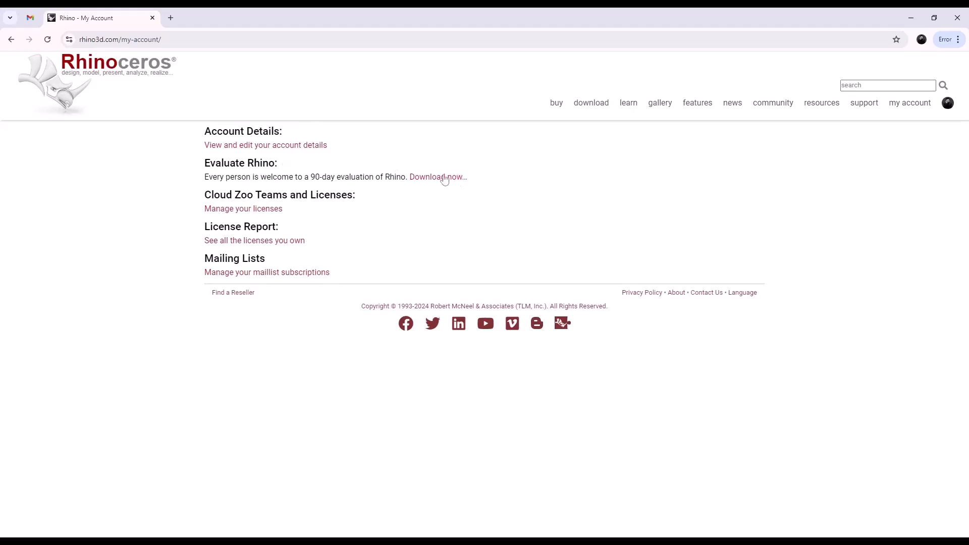
# - Accept McNeel's privacy policy, copy the evaluation license key, and download the English Rhino 8 installer
pyautogui.click(437, 176)
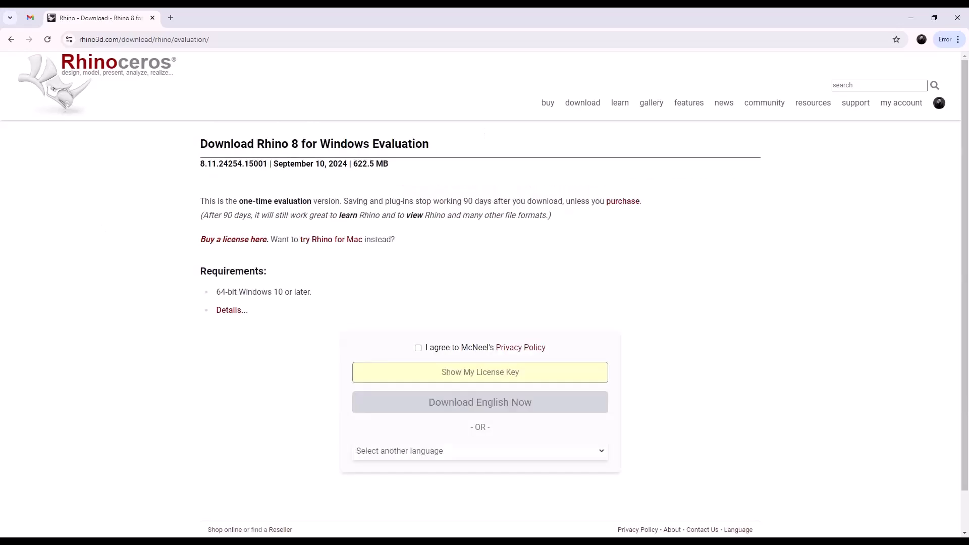
pyautogui.moveTo(303, 228)
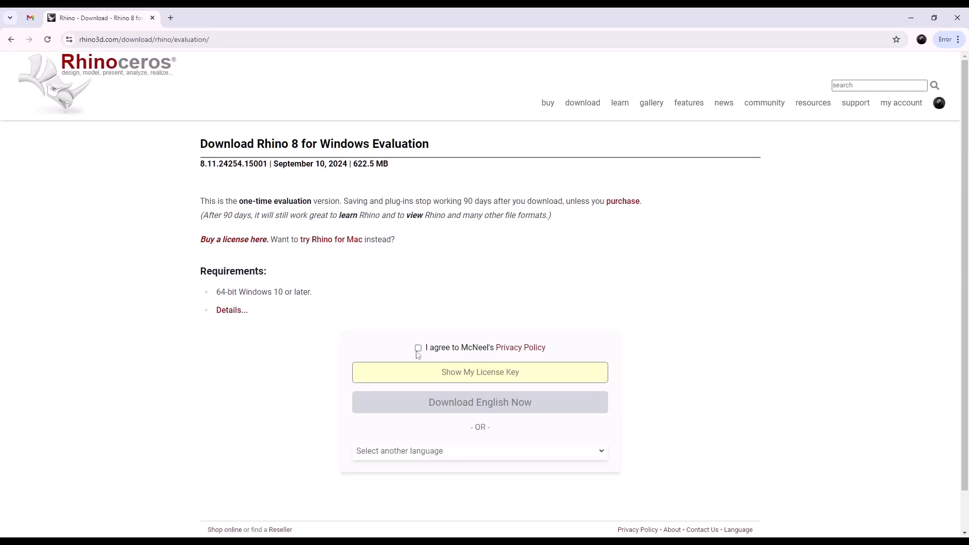
pyautogui.click(418, 347)
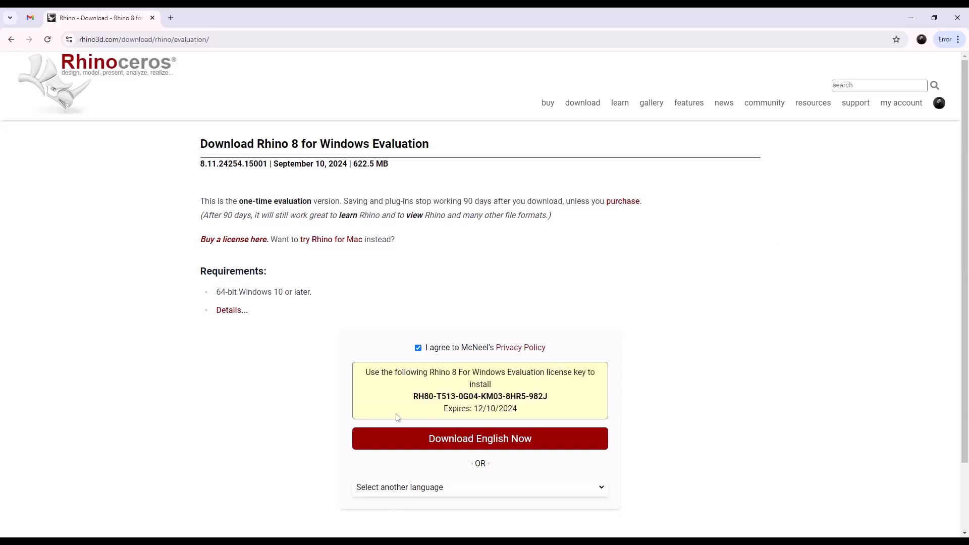
pyautogui.tripleClick(480, 396)
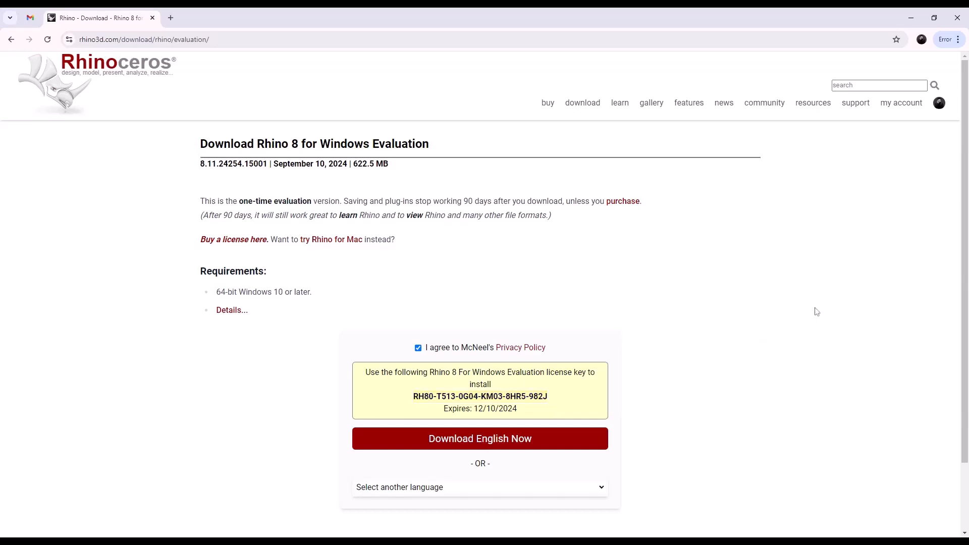
pyautogui.scroll(-3)
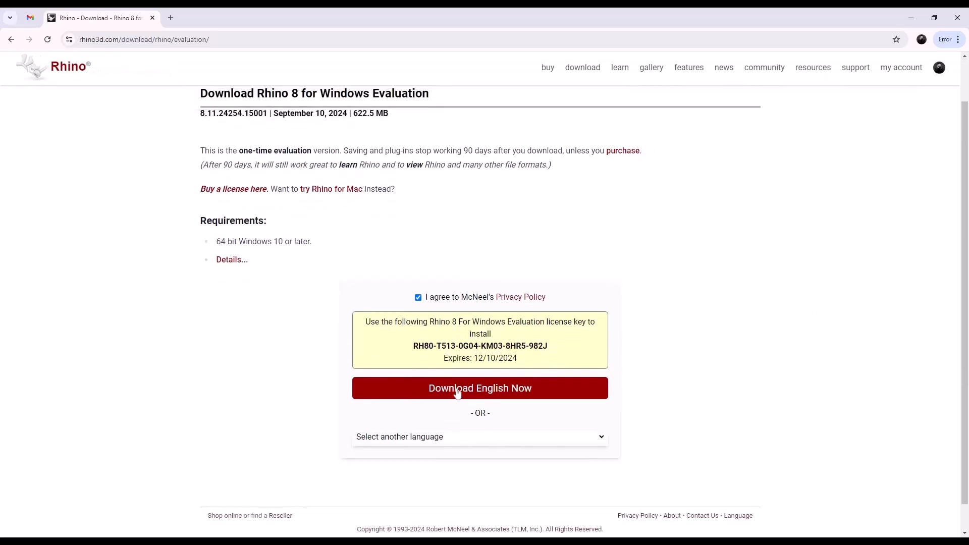
pyautogui.click(479, 389)
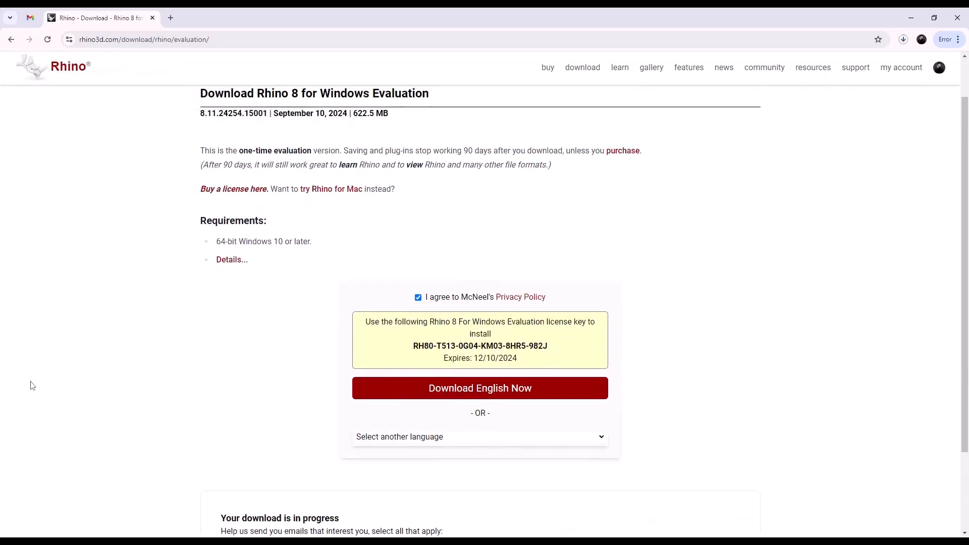
pyautogui.scroll(-3)
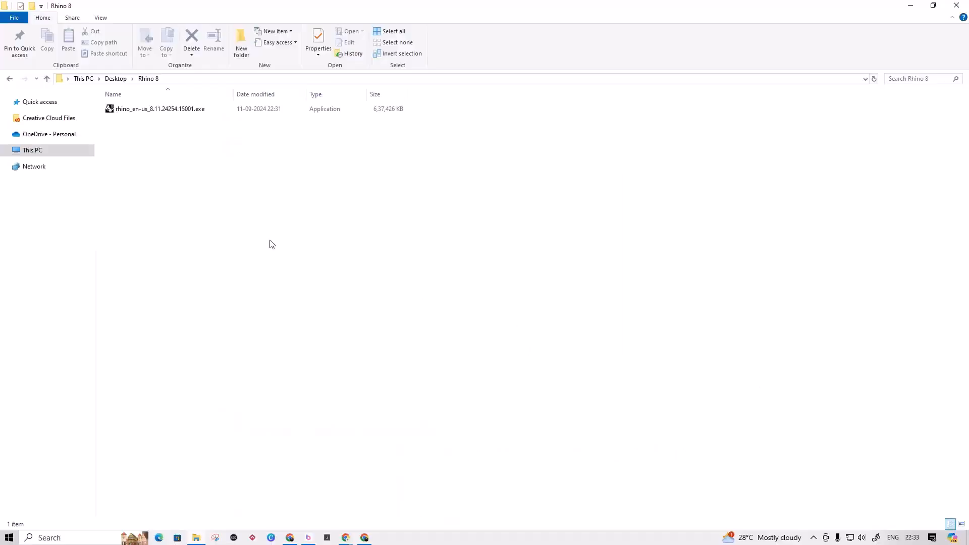
pyautogui.moveTo(207, 147)
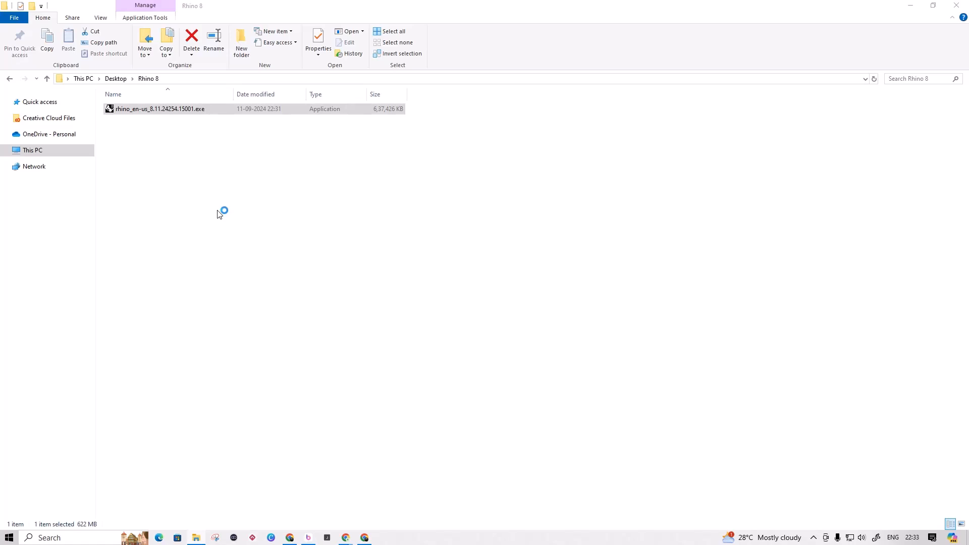
# - Launch rhino_en-us_8.11.24254.15001.exe from the Desktop\Rhino 8 folder
pyautogui.doubleClick(159, 108)
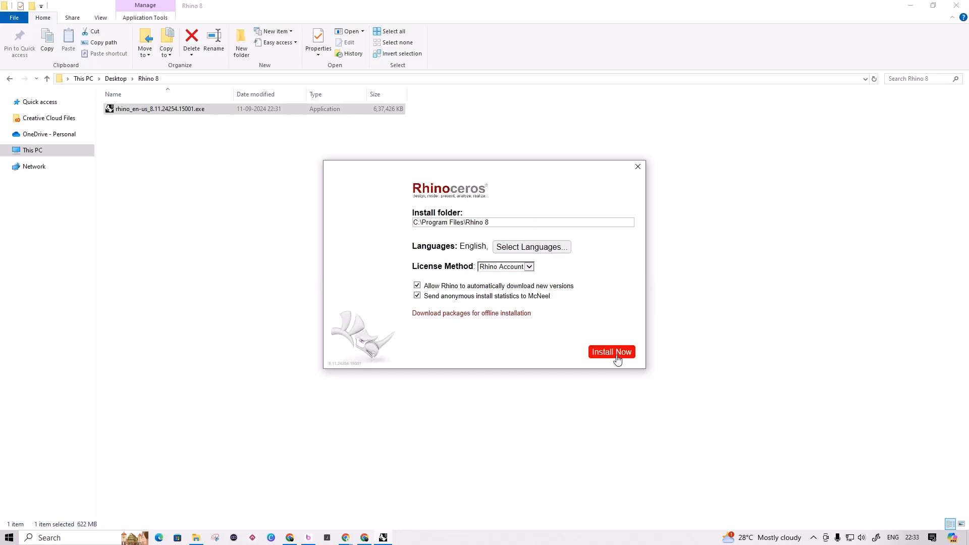
# - Start the Rhino 8 installation with Install Now and let it complete
pyautogui.click(612, 352)
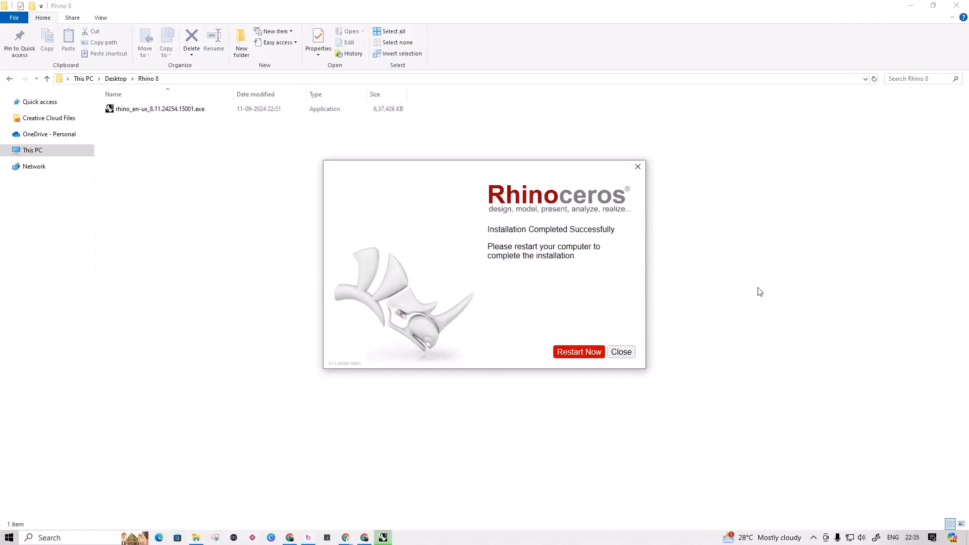
pyautogui.moveTo(758, 292)
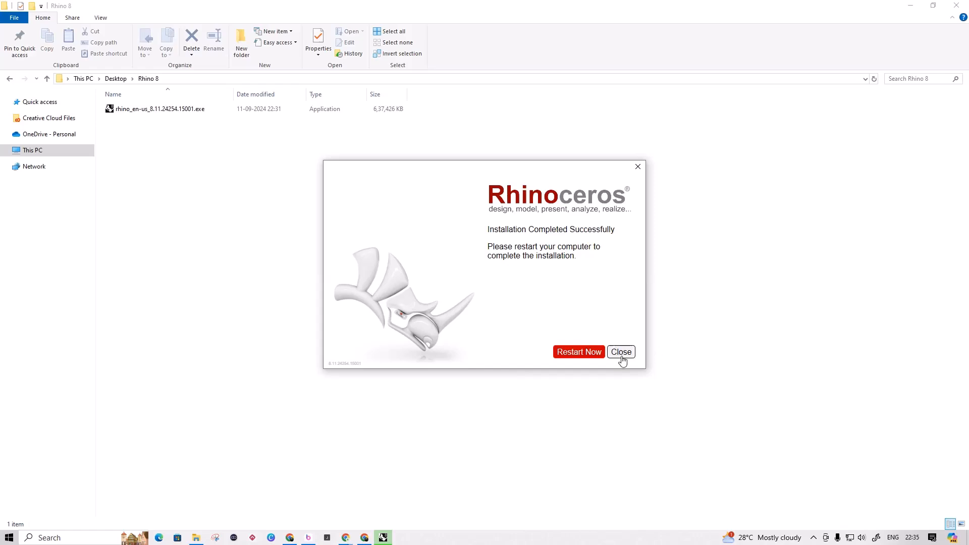
pyautogui.moveTo(600, 359)
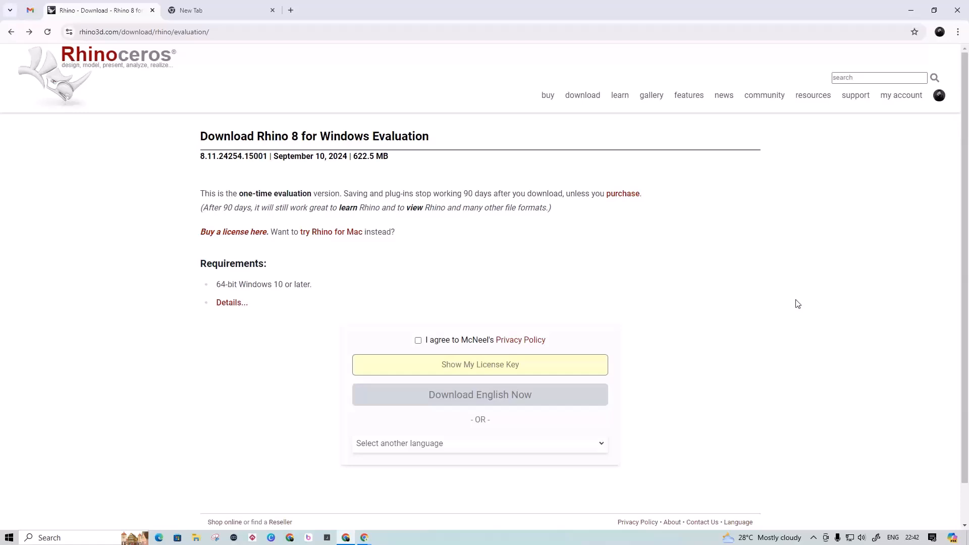
pyautogui.moveTo(793, 308)
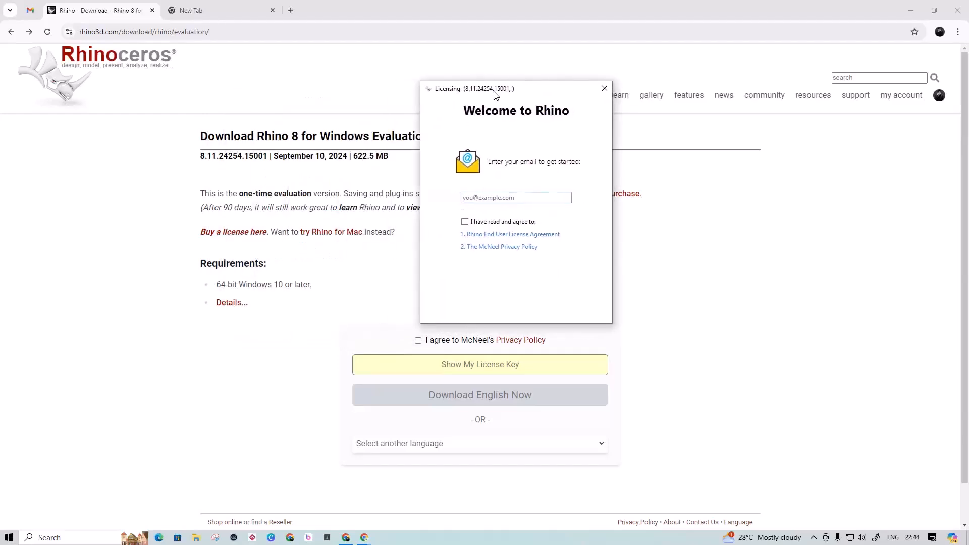
# - Enter email 'hi@p', accept the license agreement, continue, and choose to enter a license key
pyautogui.click(524, 198)
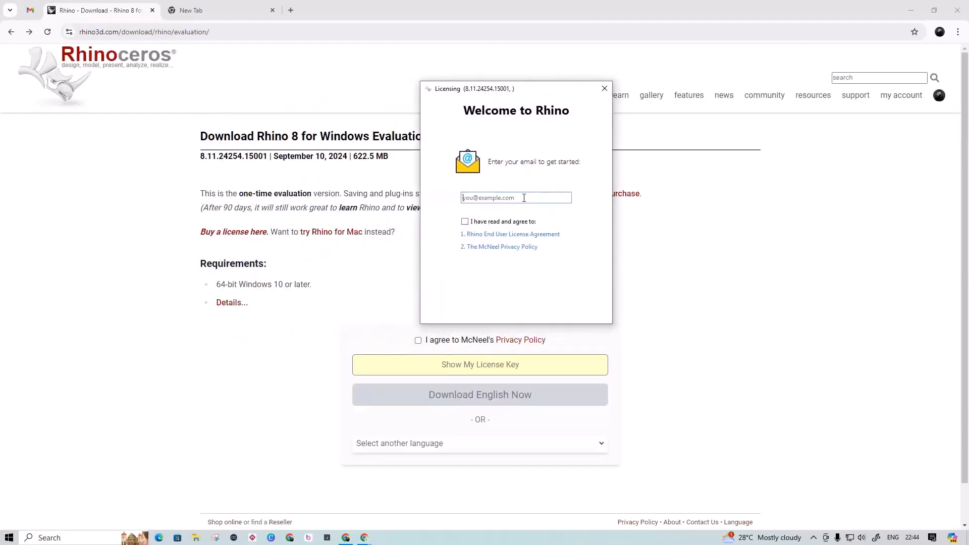
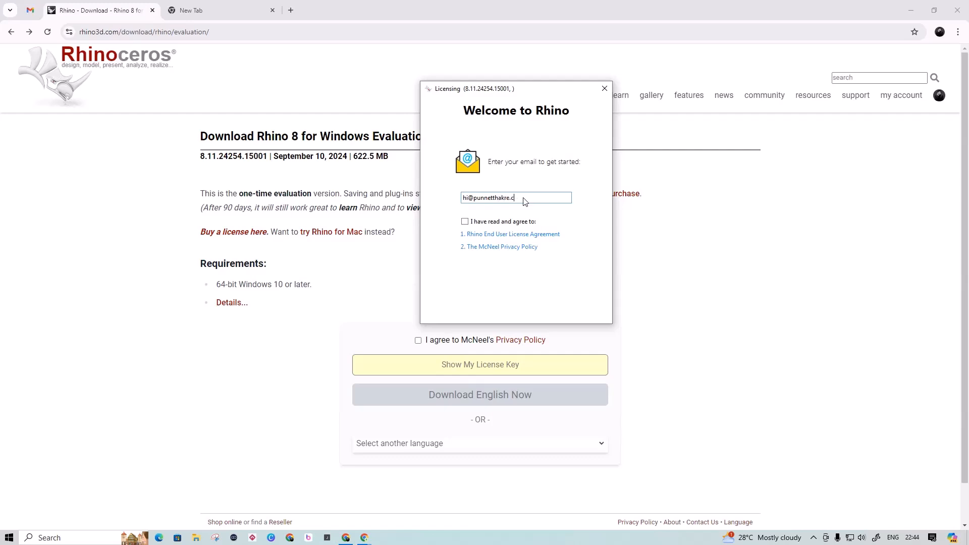
pyautogui.click(465, 221)
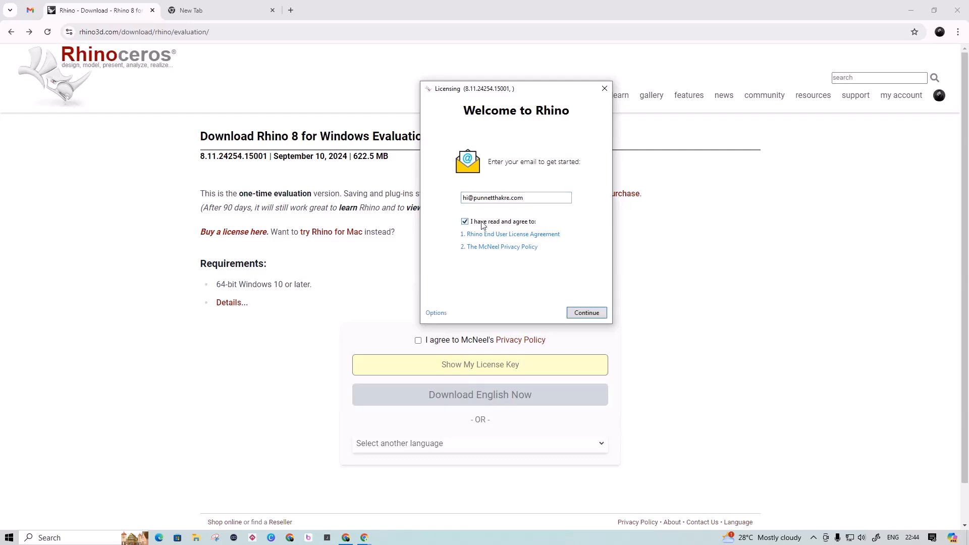
pyautogui.click(586, 312)
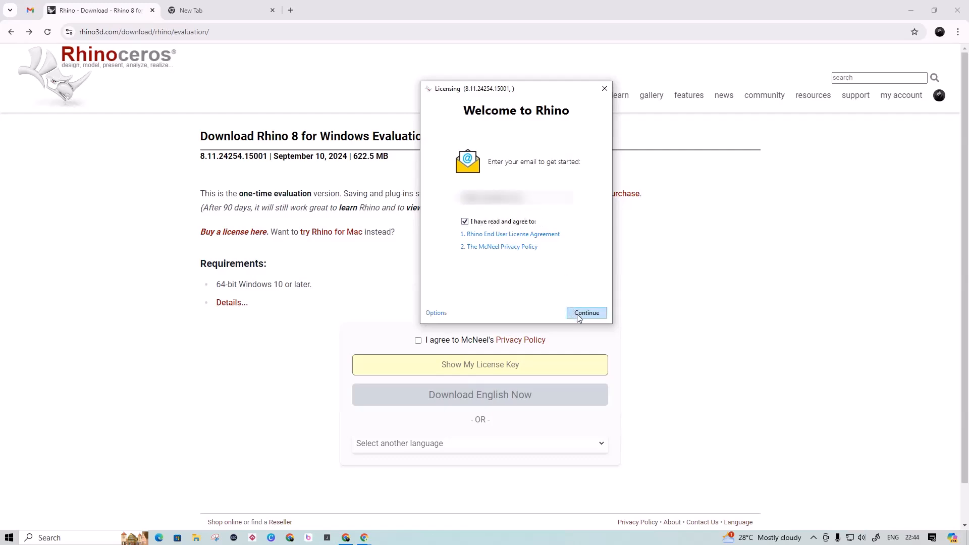
pyautogui.click(586, 313)
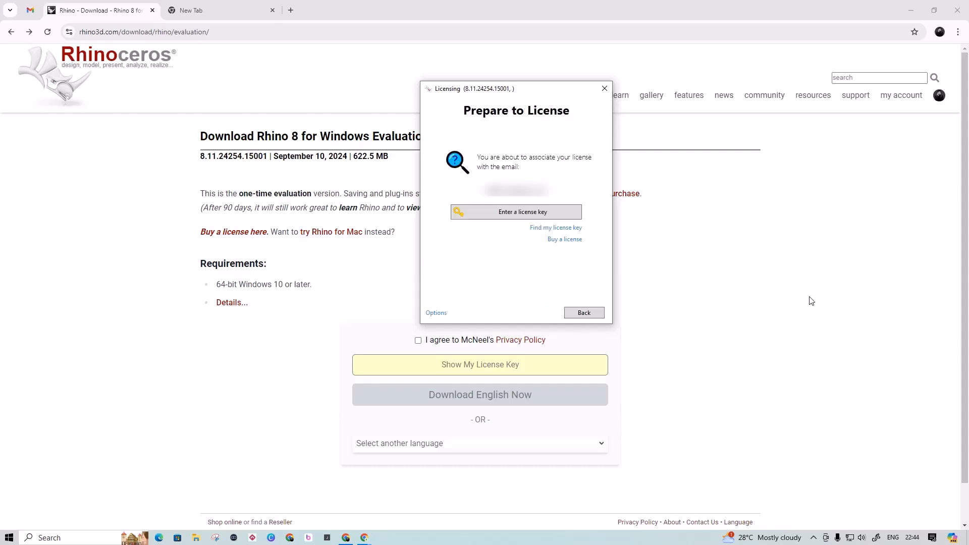
pyautogui.moveTo(514, 165)
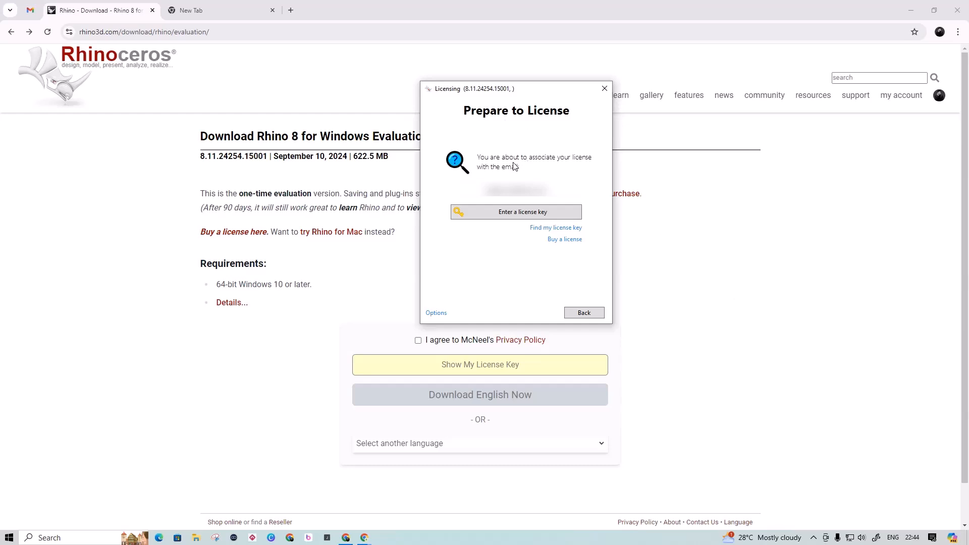
pyautogui.moveTo(514, 168)
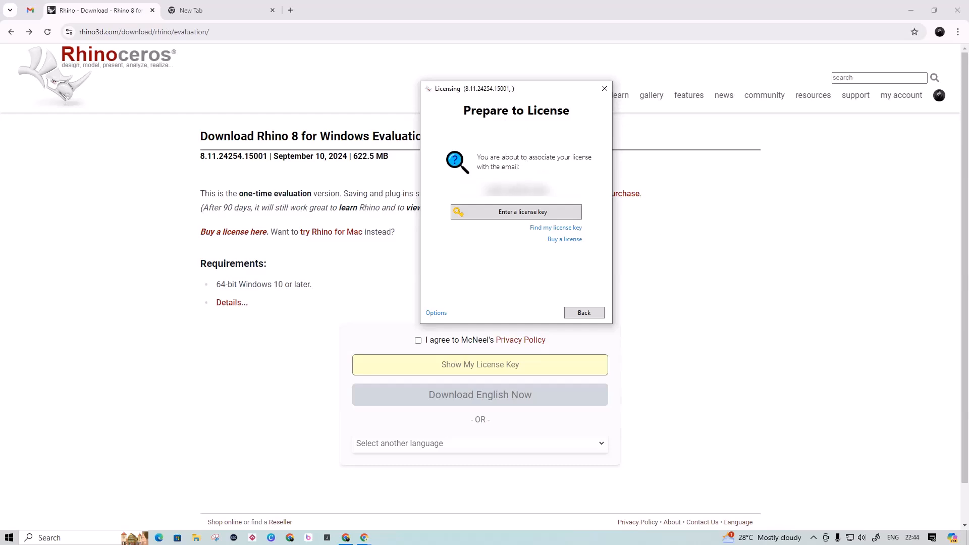
pyautogui.click(516, 212)
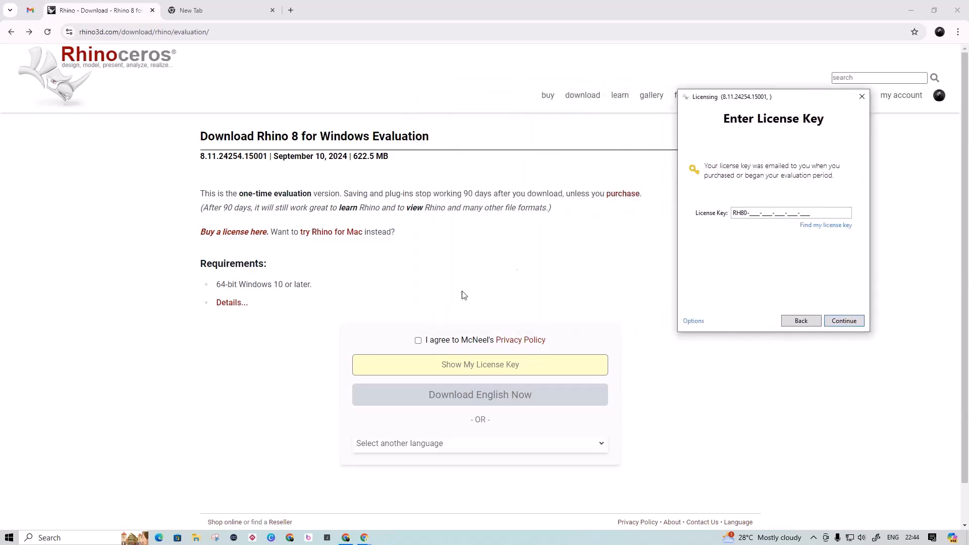
# - Paste the RH80 evaluation key into the License Key field and continue
pyautogui.click(418, 339)
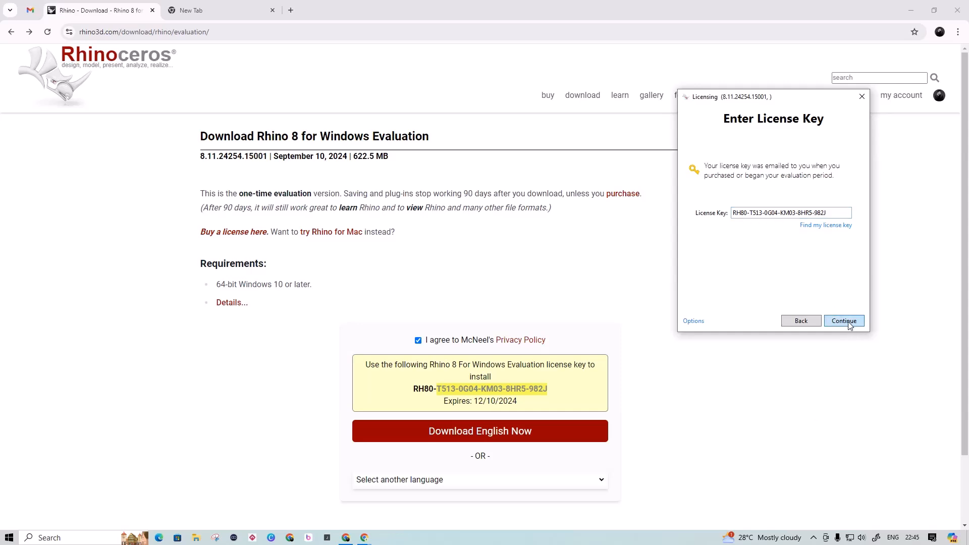
pyautogui.click(844, 321)
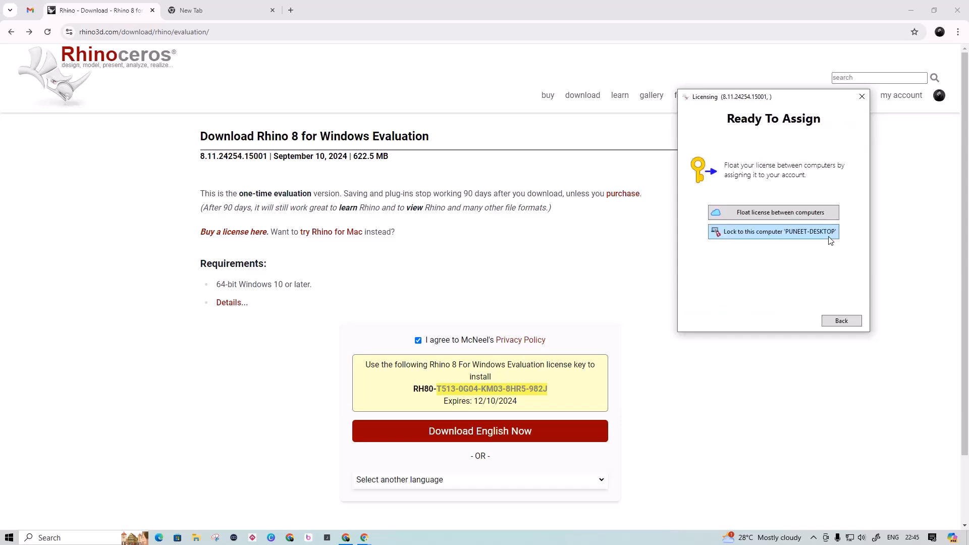
pyautogui.moveTo(848, 177)
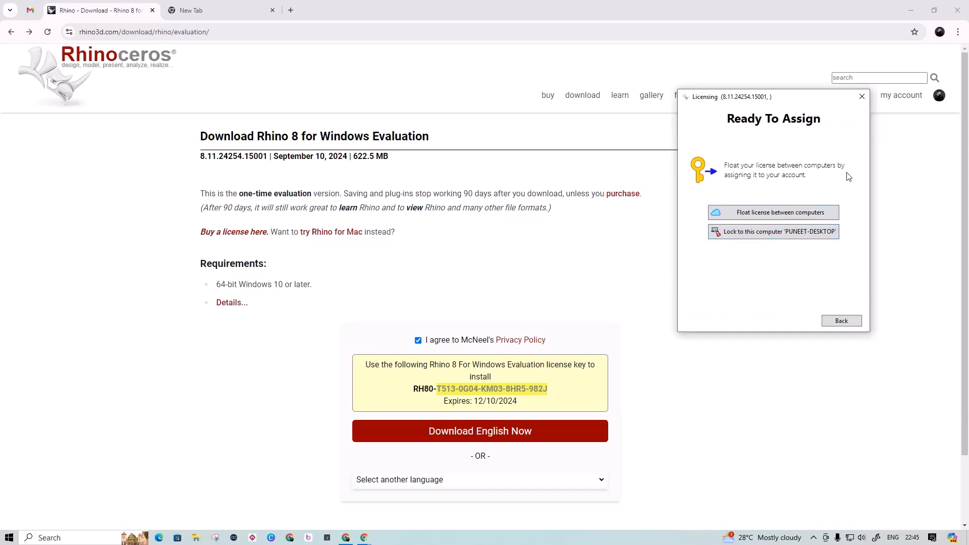
pyautogui.moveTo(781, 158)
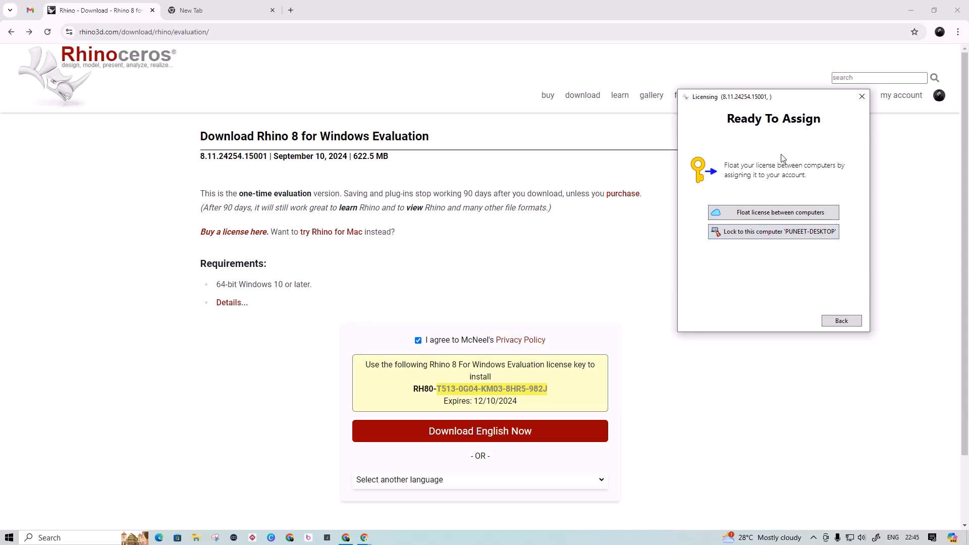
pyautogui.moveTo(773, 212)
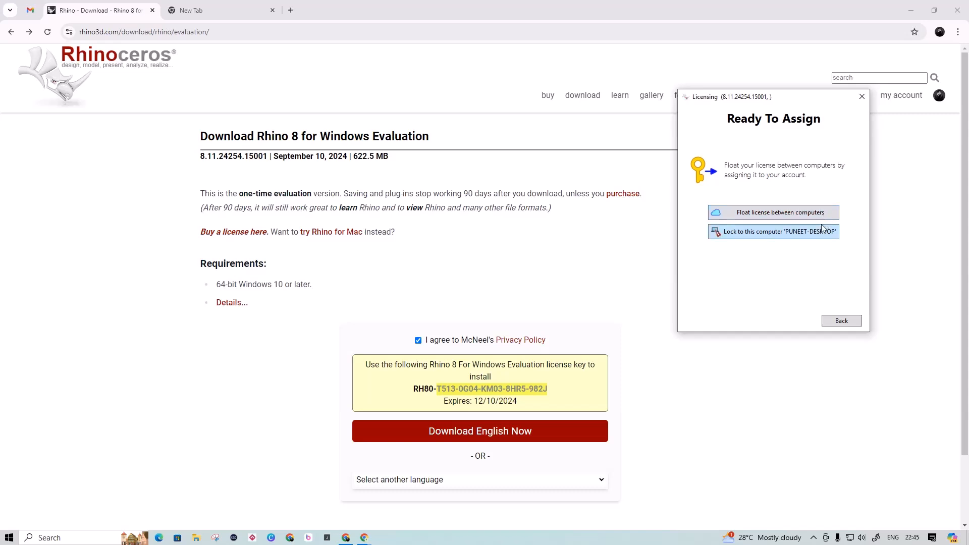
pyautogui.moveTo(807, 266)
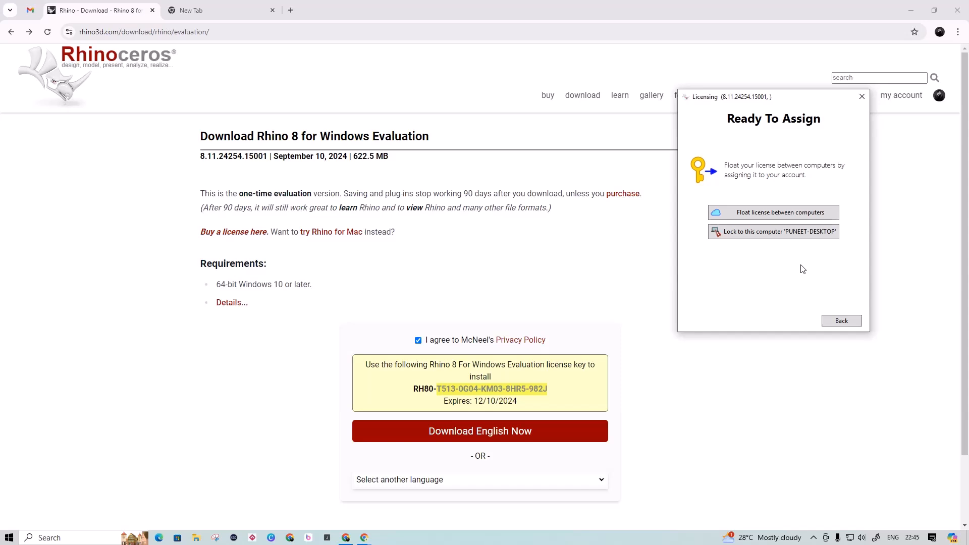
pyautogui.moveTo(795, 247)
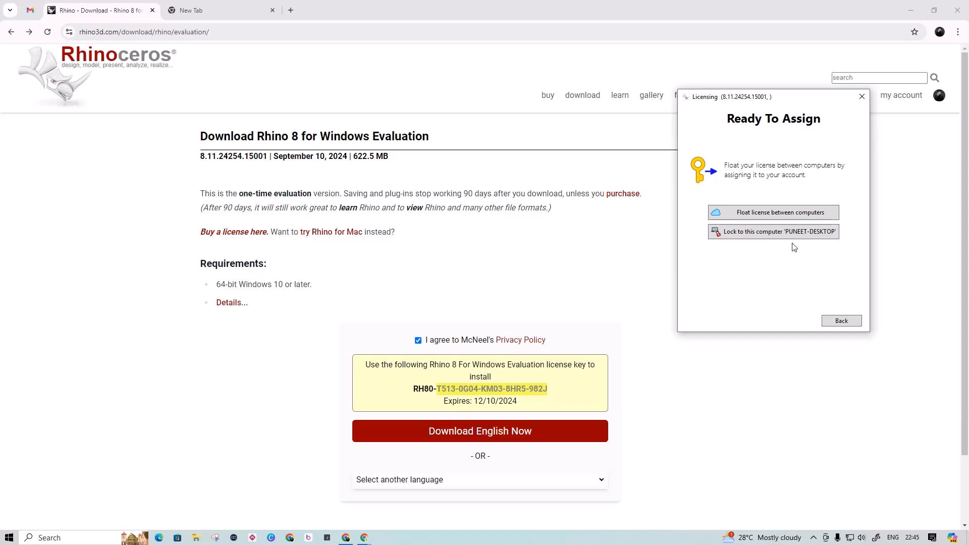
pyautogui.moveTo(788, 234)
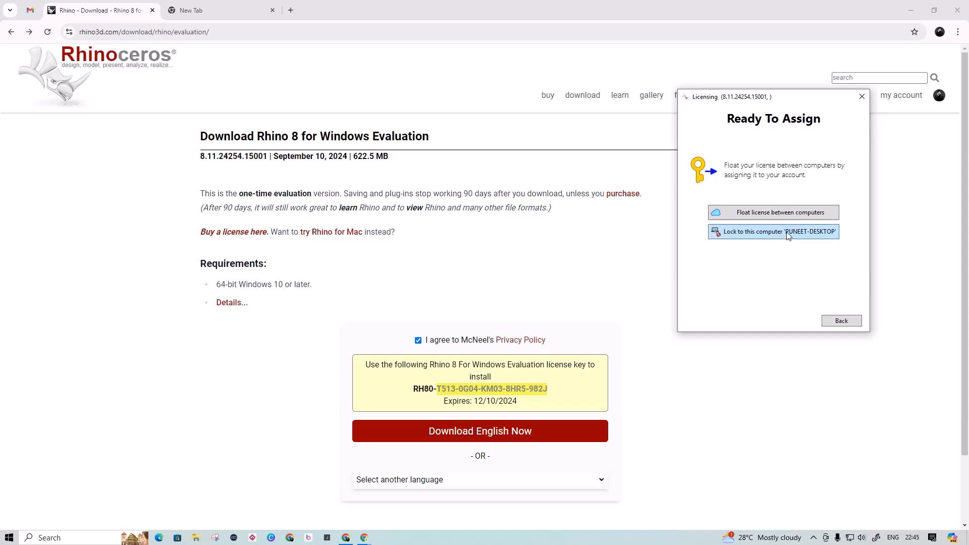
# - Choose 'Lock to this computer' on the Ready To Assign screen
pyautogui.click(773, 232)
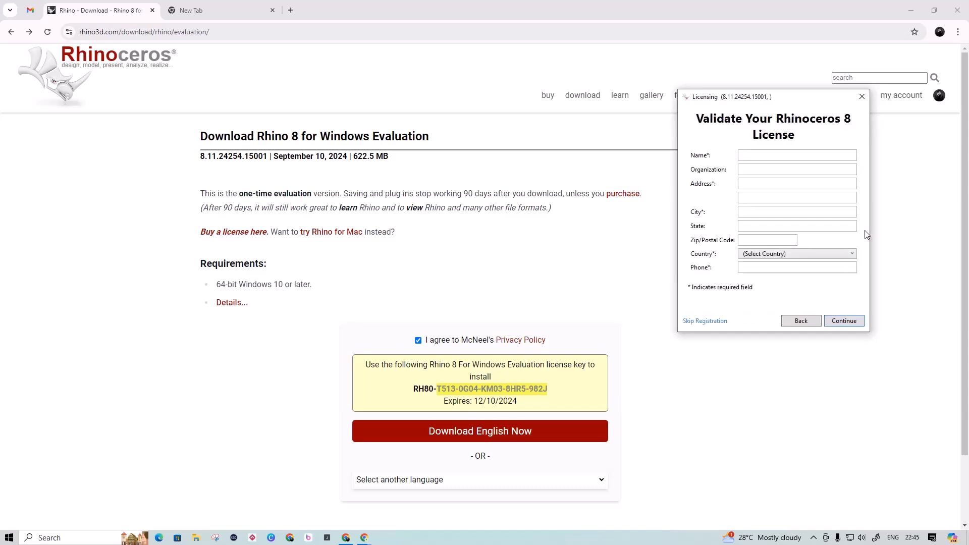
# - Fill in name 'Puneet', organization 'Polygon', and the address and city Delhi
pyautogui.click(797, 155)
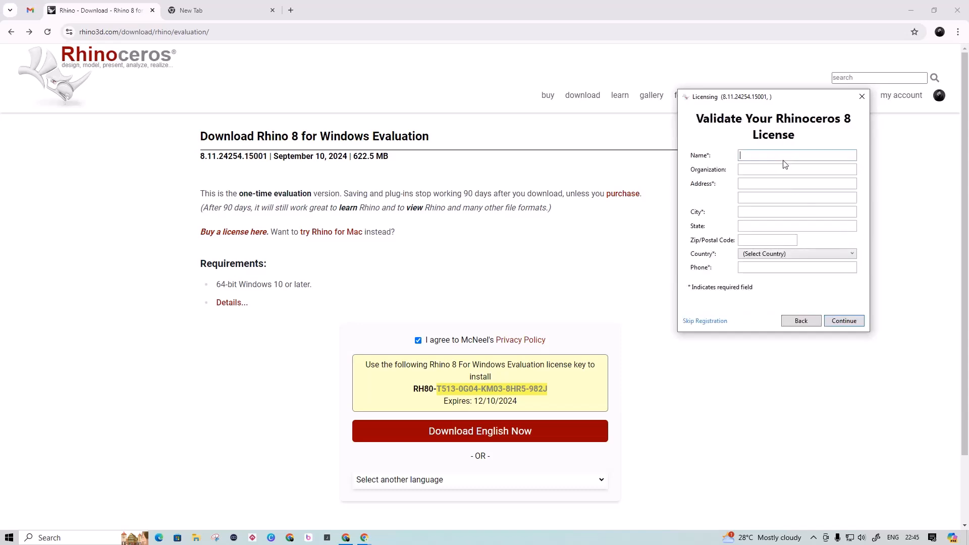
pyautogui.write('Puneet')
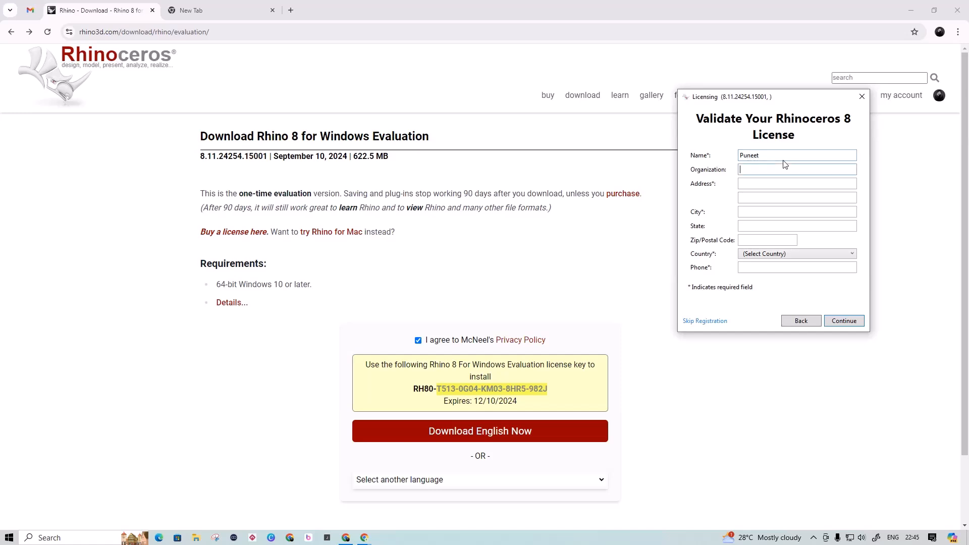
pyautogui.write('Polygon The BIM Ac')
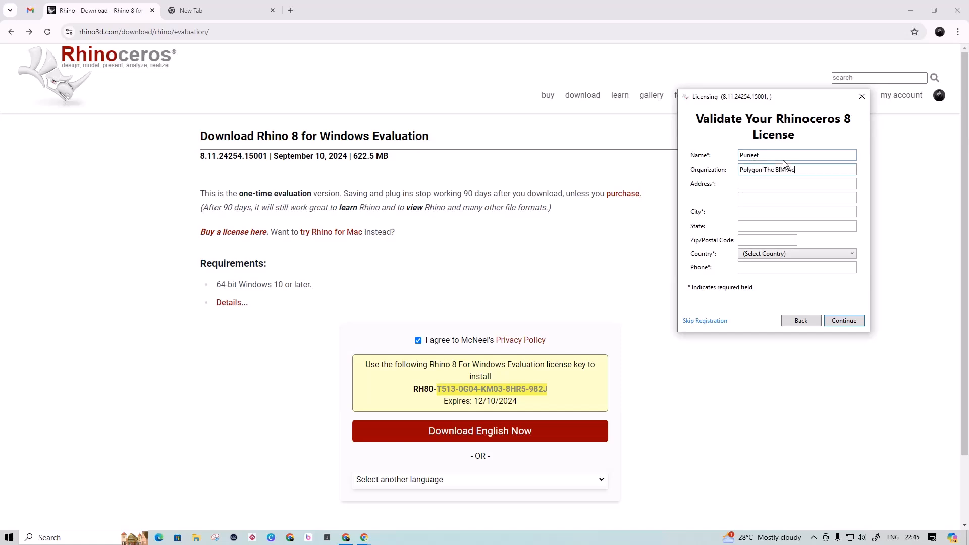
pyautogui.click(797, 183)
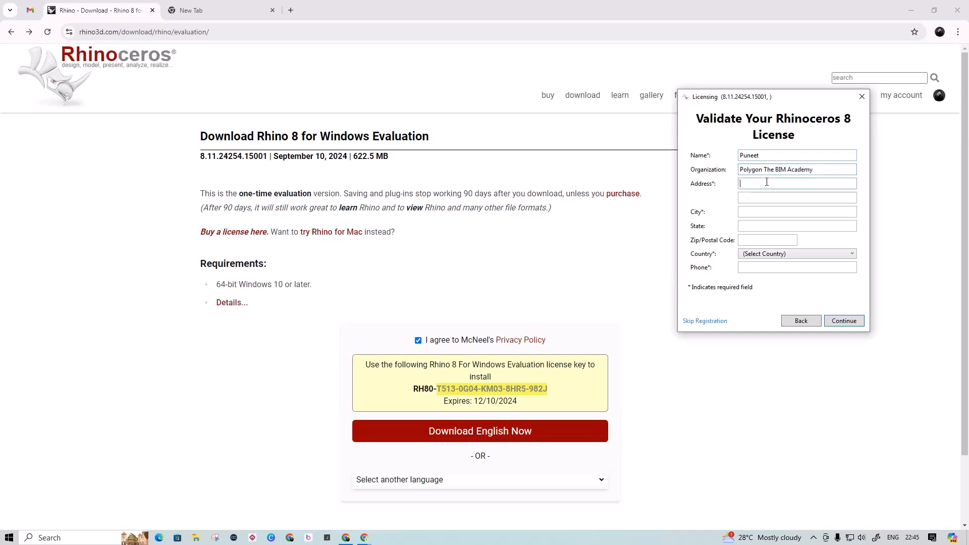
pyautogui.write('Delhi, India')
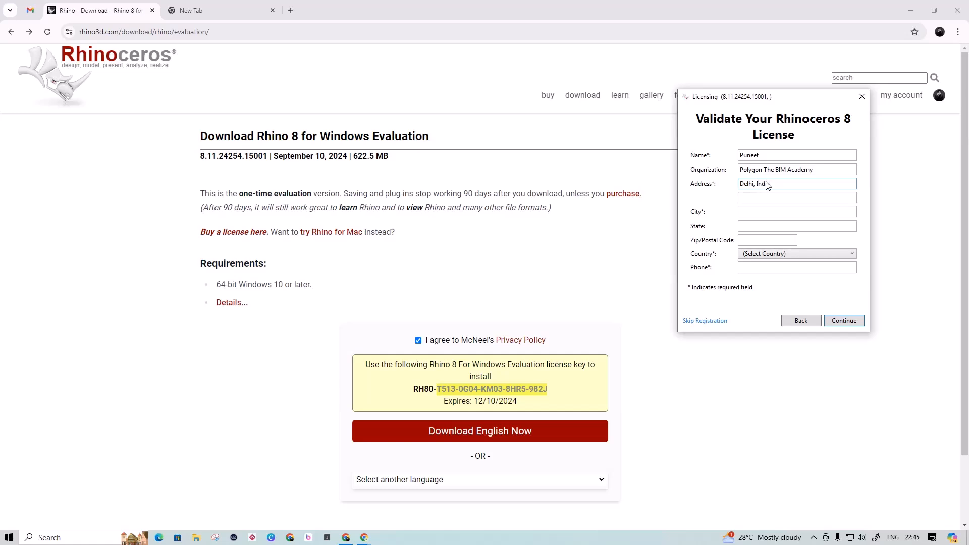
pyautogui.write('Delhi')
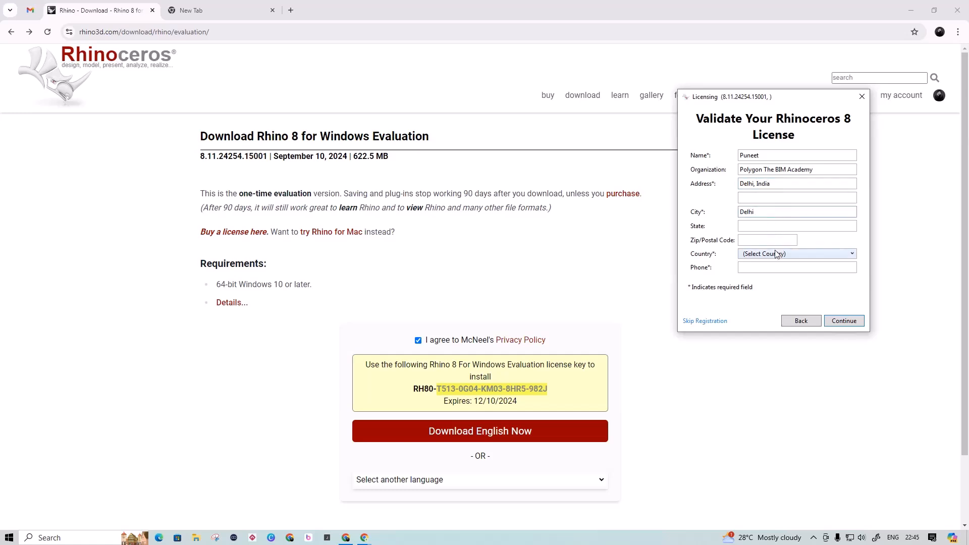
# - Select India as the country and submit the validation form
pyautogui.click(796, 253)
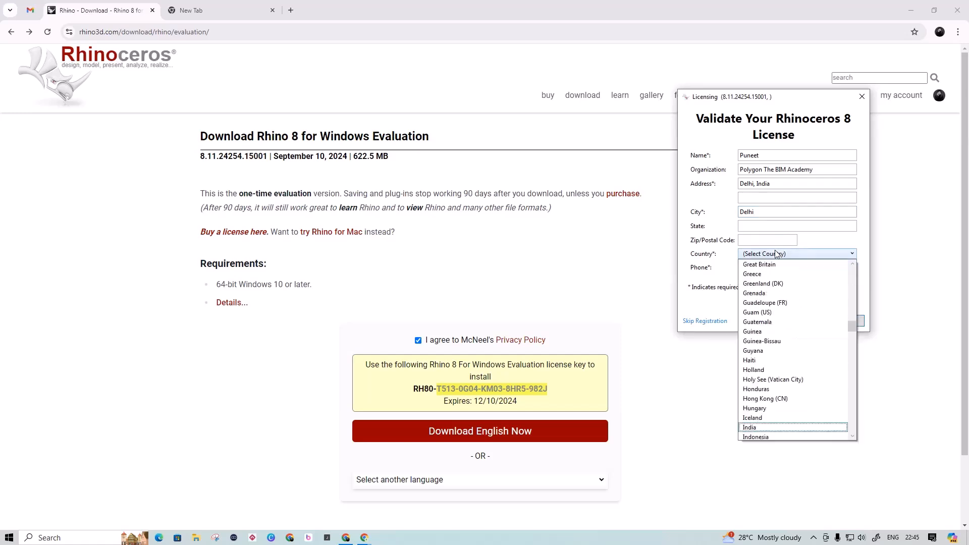
pyautogui.click(749, 427)
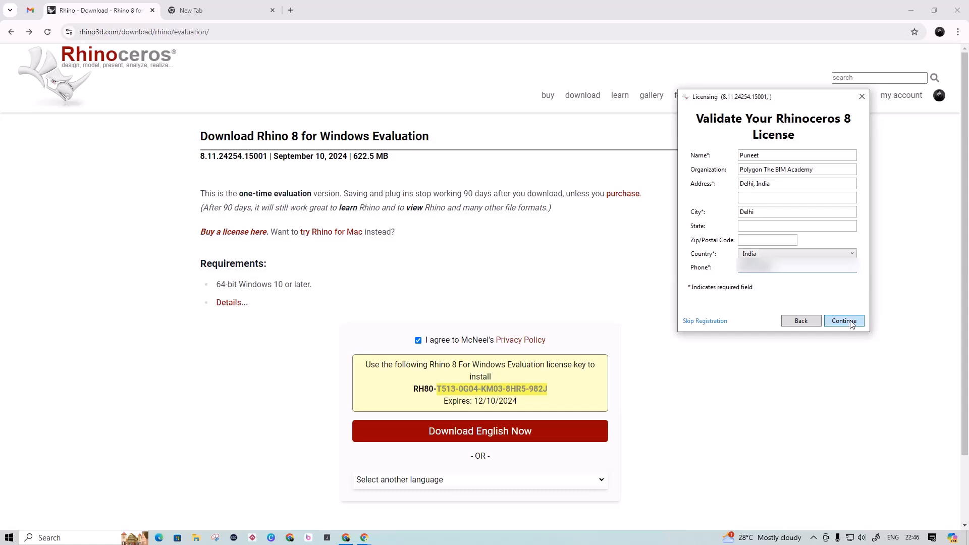
pyautogui.click(845, 320)
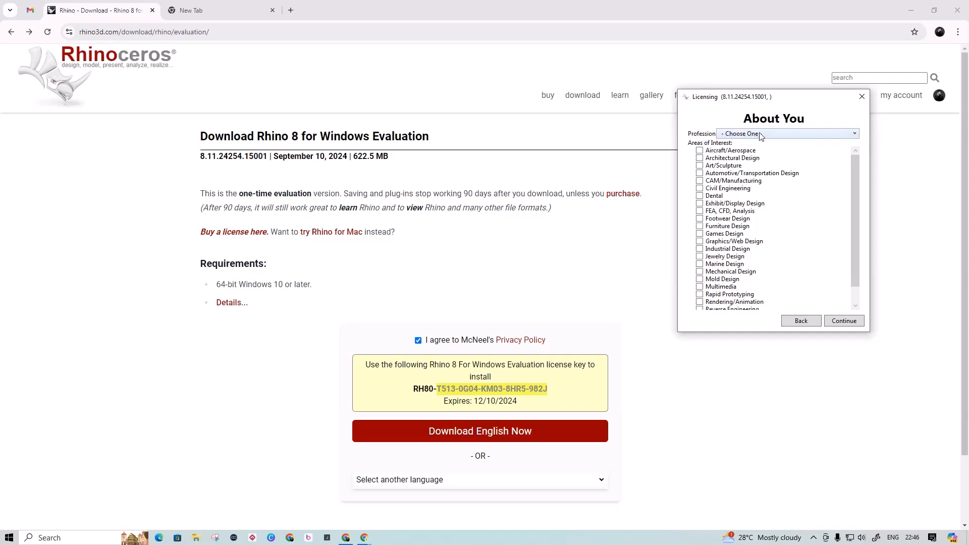
# - Choose Architectural Design as an interest, submit the profile, and dismiss the validation-success message
pyautogui.click(699, 158)
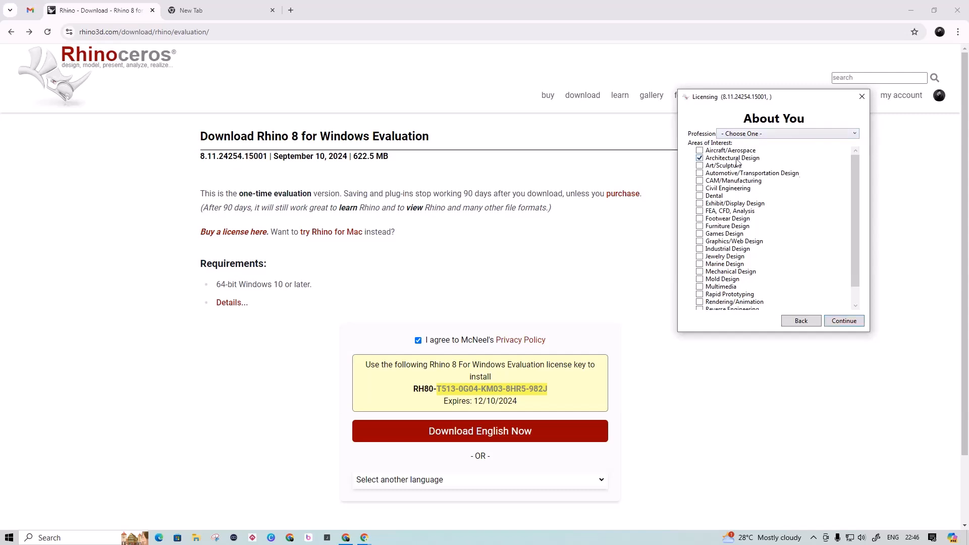
pyautogui.click(844, 320)
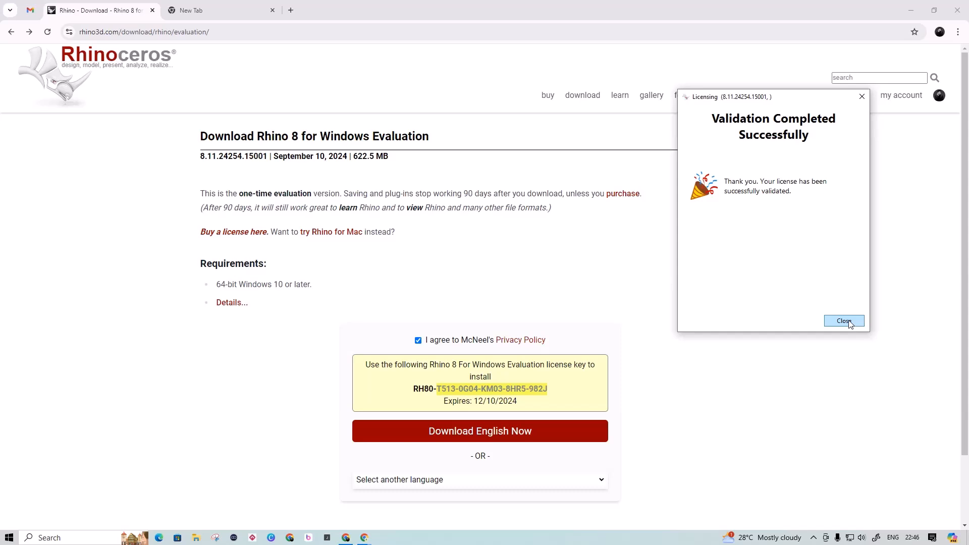
pyautogui.click(843, 321)
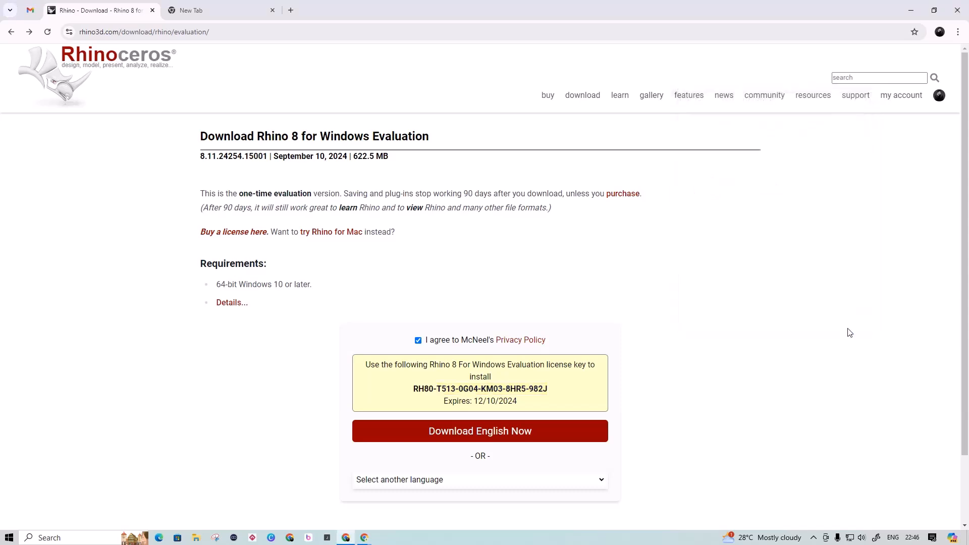
# - Launch Rhino 8 Evaluation from the taskbar and wait for the plug-in load report
pyautogui.click(8, 537)
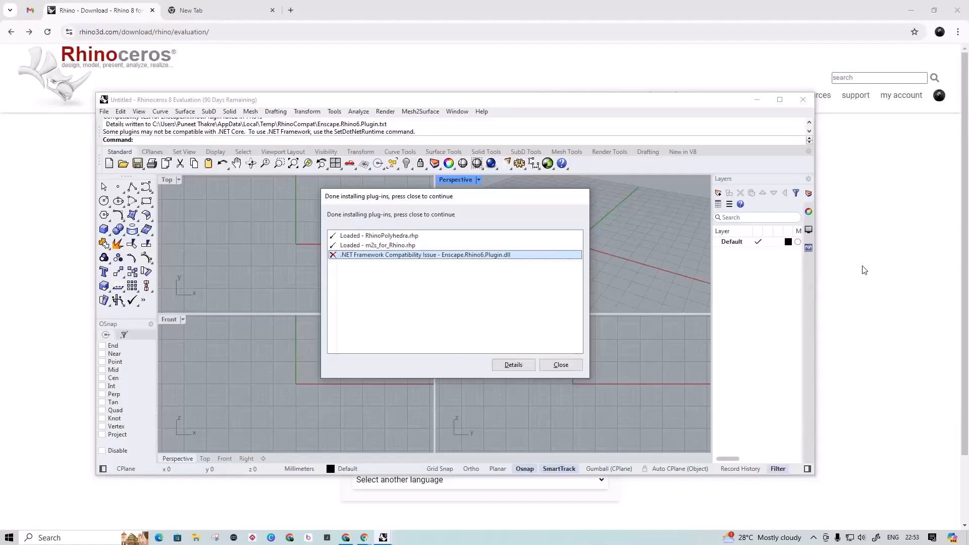
pyautogui.moveTo(843, 347)
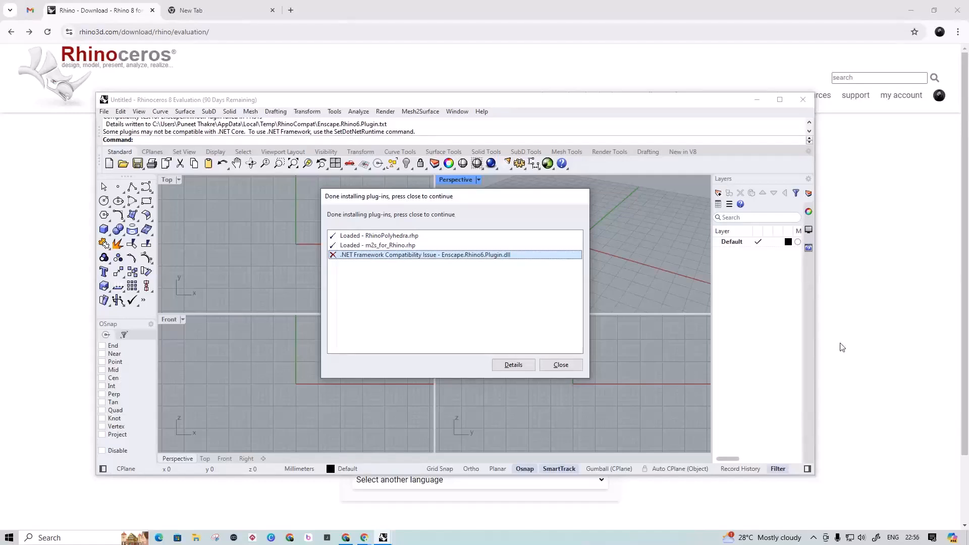